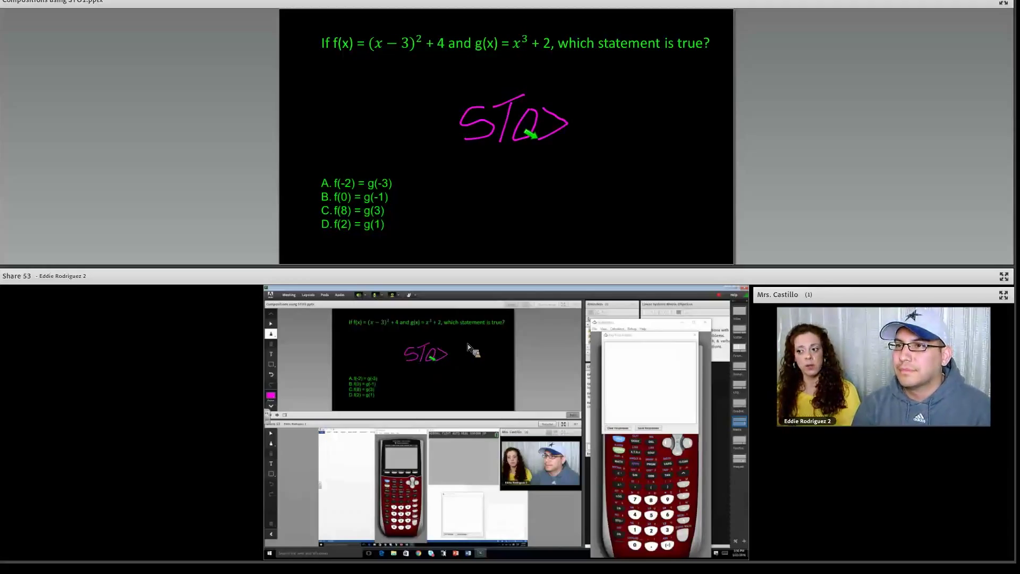
mouse_move(543, 397)
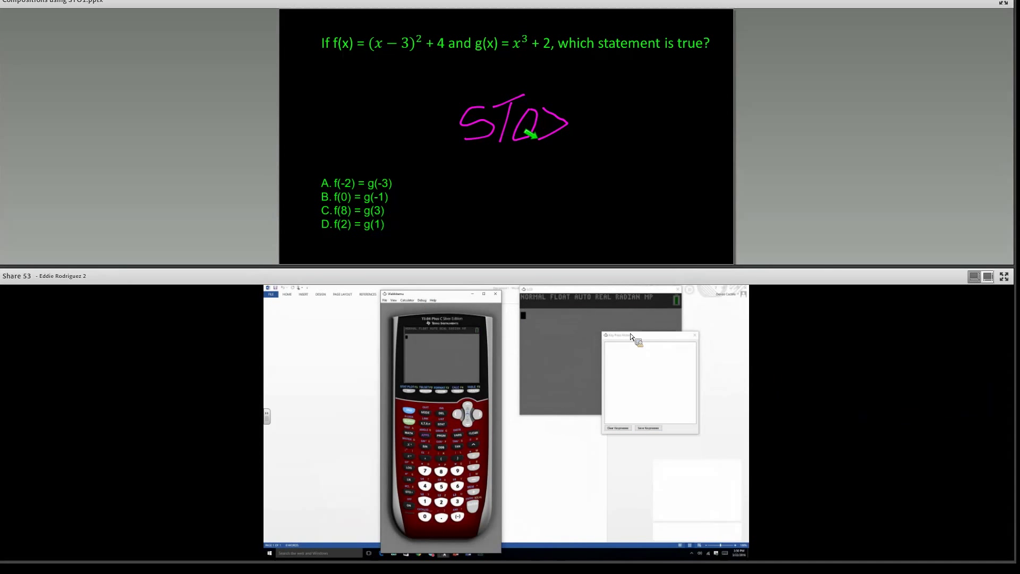
- Move the Key Press History aside and evaluate (X-3)²+4 with X = -2
left_click_drag(616, 334, 556, 411)
type("(X-3)²+4")
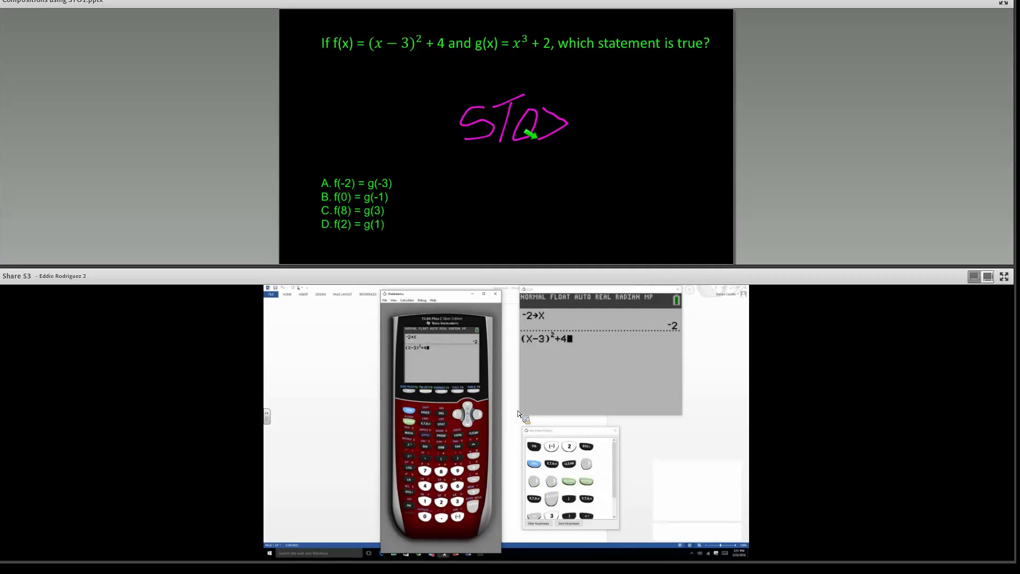
key("enter")
type("X³")
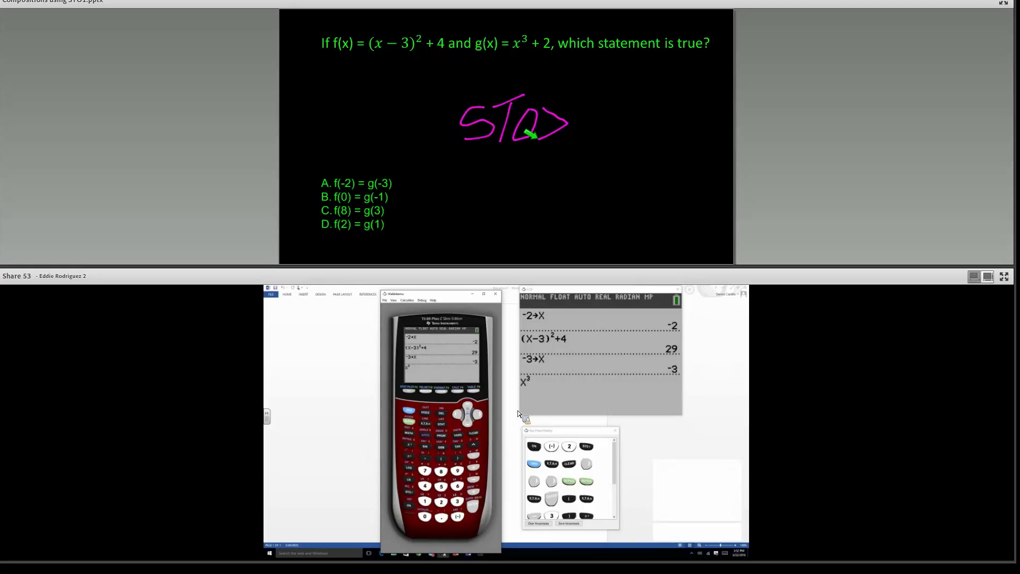
- Complete X³+4 and evaluate it with X = -3
type("+4")
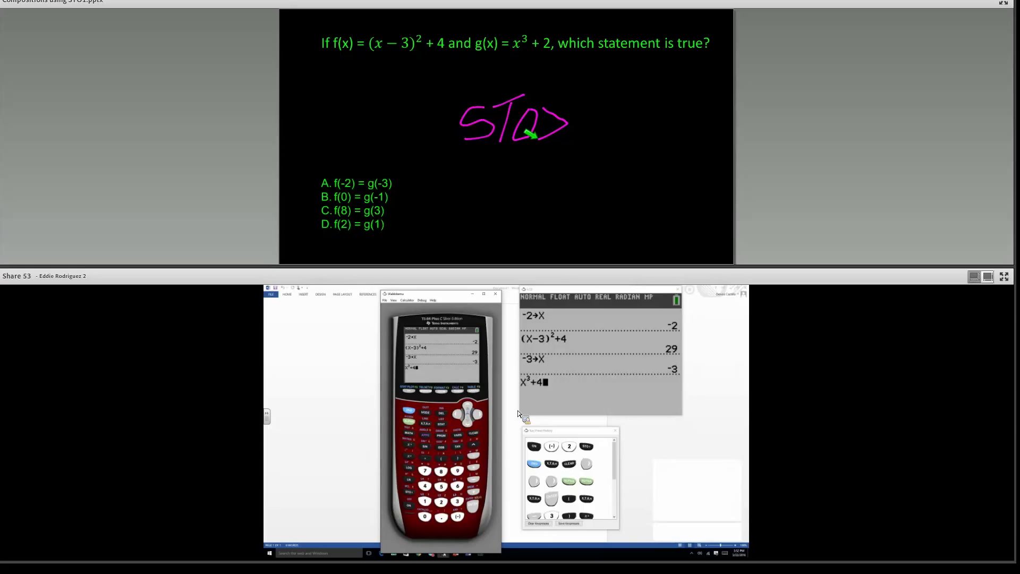
key("enter")
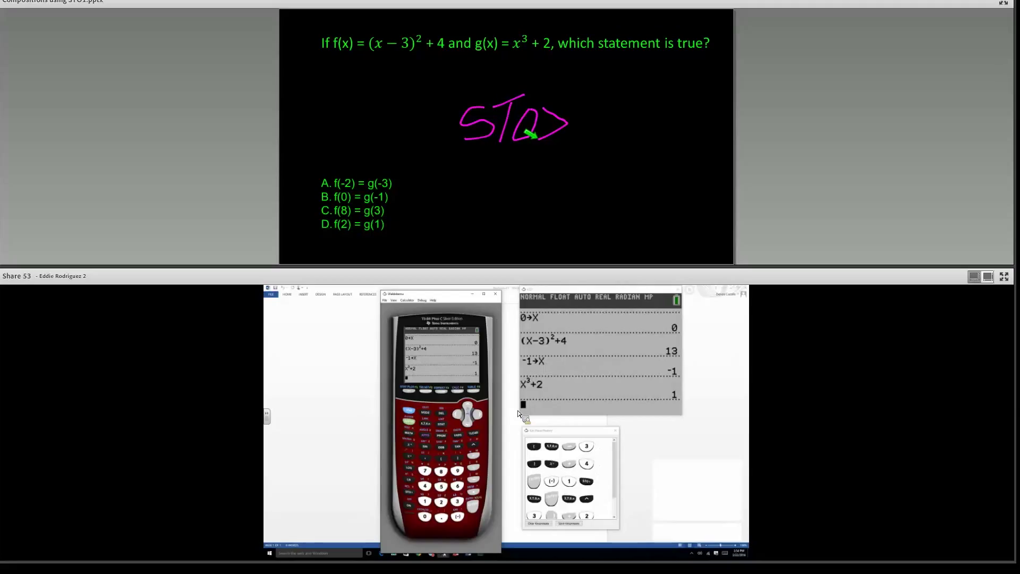
- Begin storing 8 to X for testing option C
type("8→X")
type("(X-3")
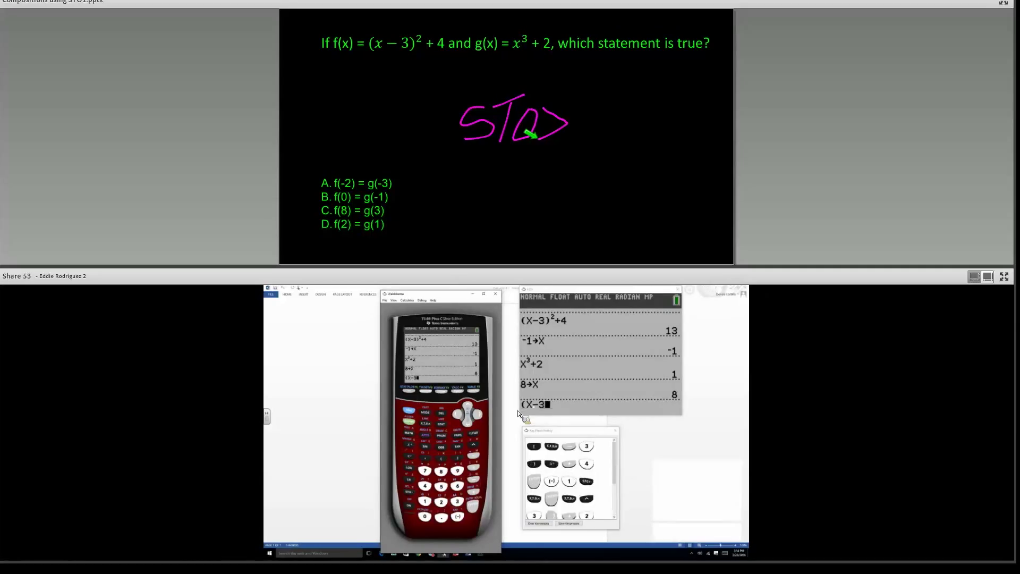
- Evaluate (X-3)²+4 as 29 with X = 8, then start storing 3 for g(3)
left_click(538, 523)
type(")²+")
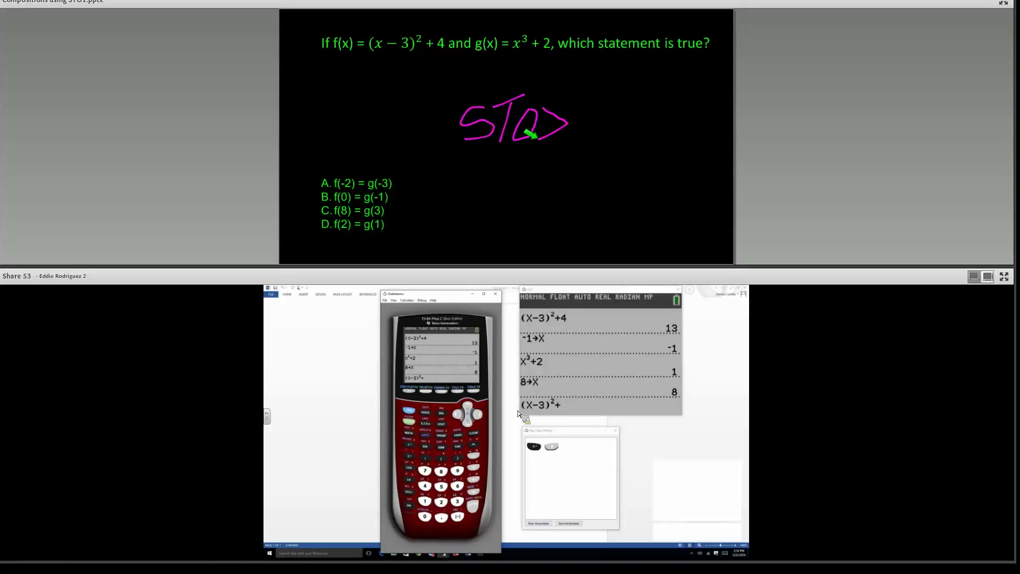
type("4")
key("enter")
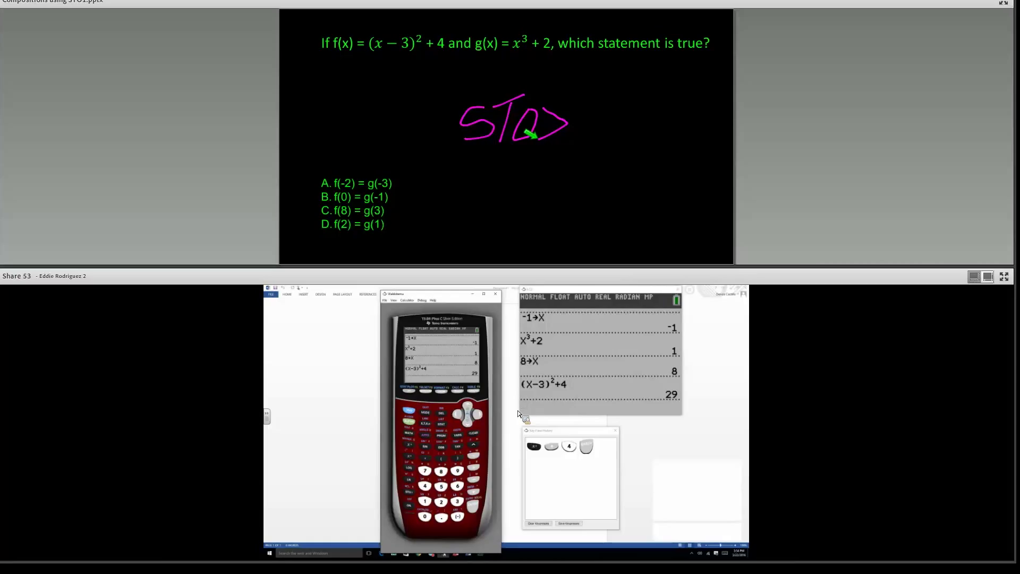
type("3→X")
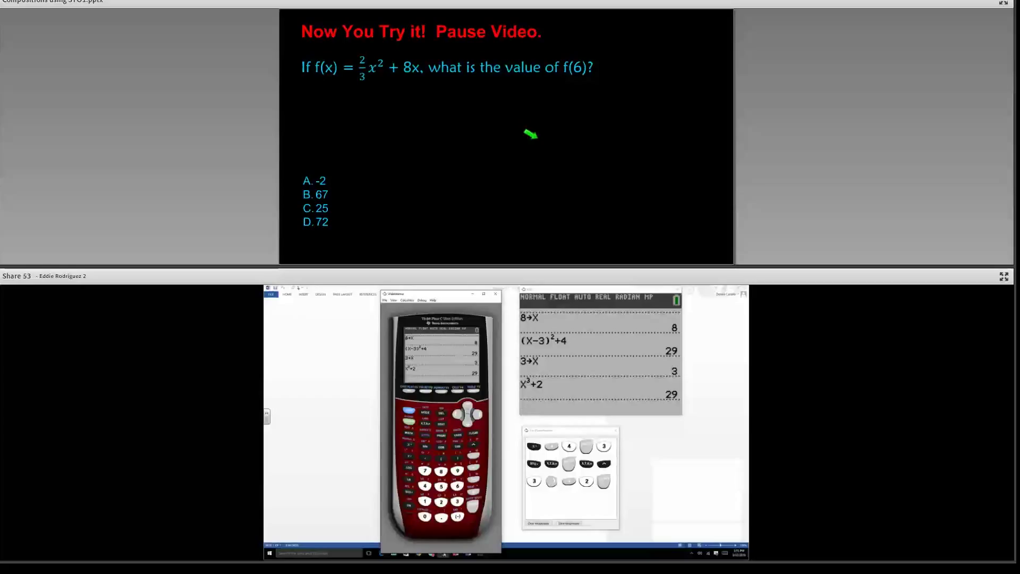
mouse_move(293, 40)
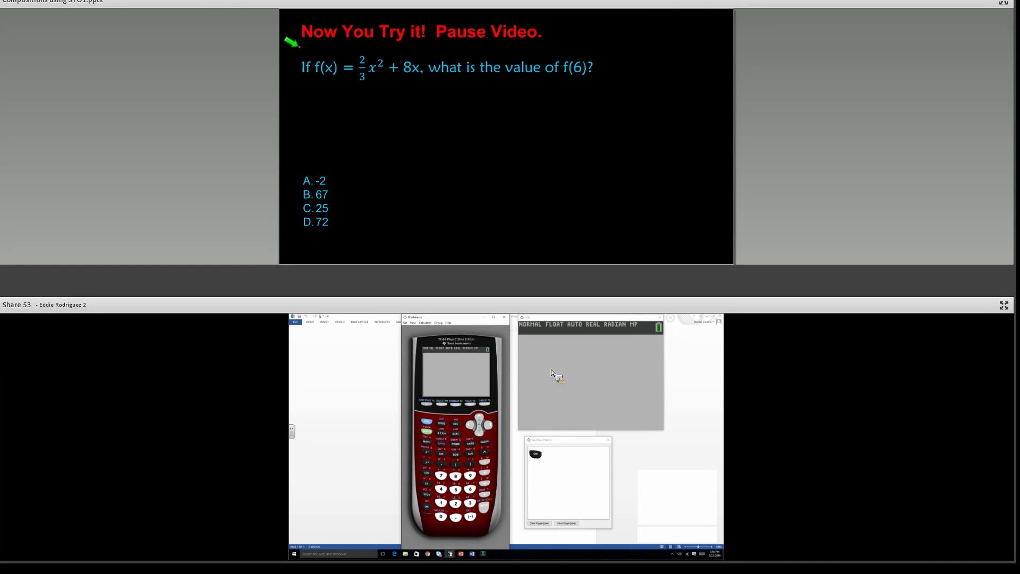
mouse_move(307, 441)
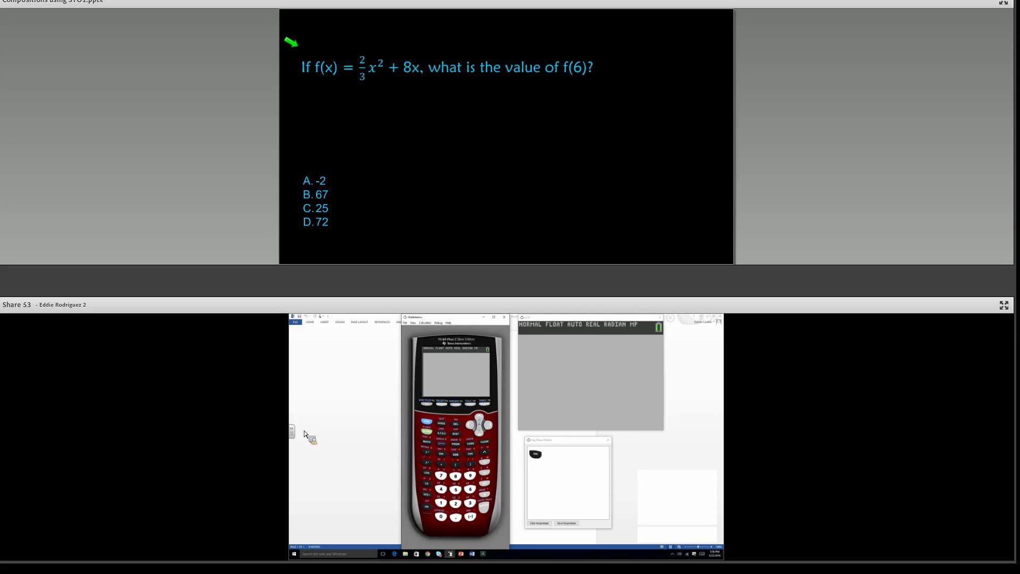
mouse_move(373, 361)
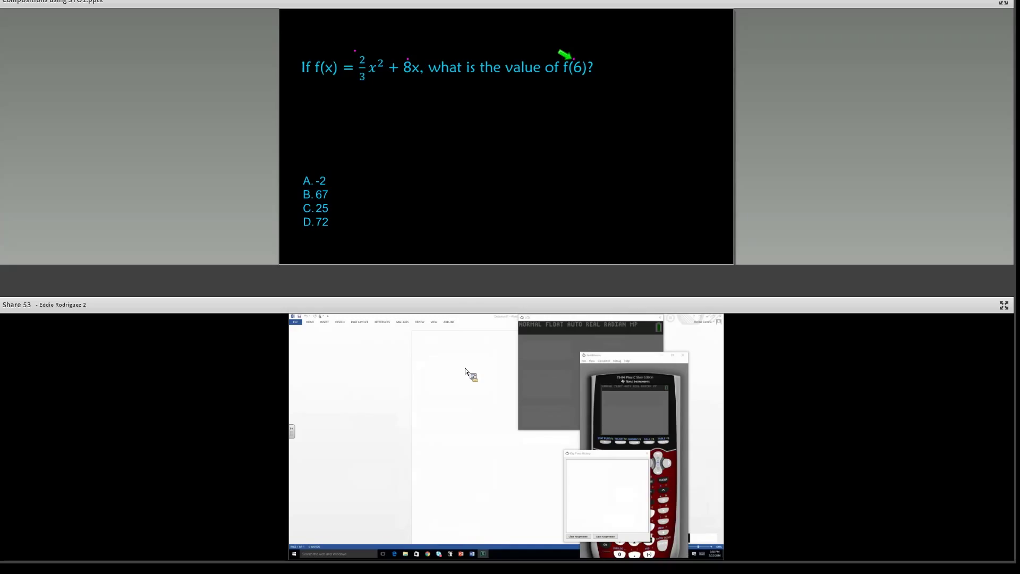
mouse_move(461, 369)
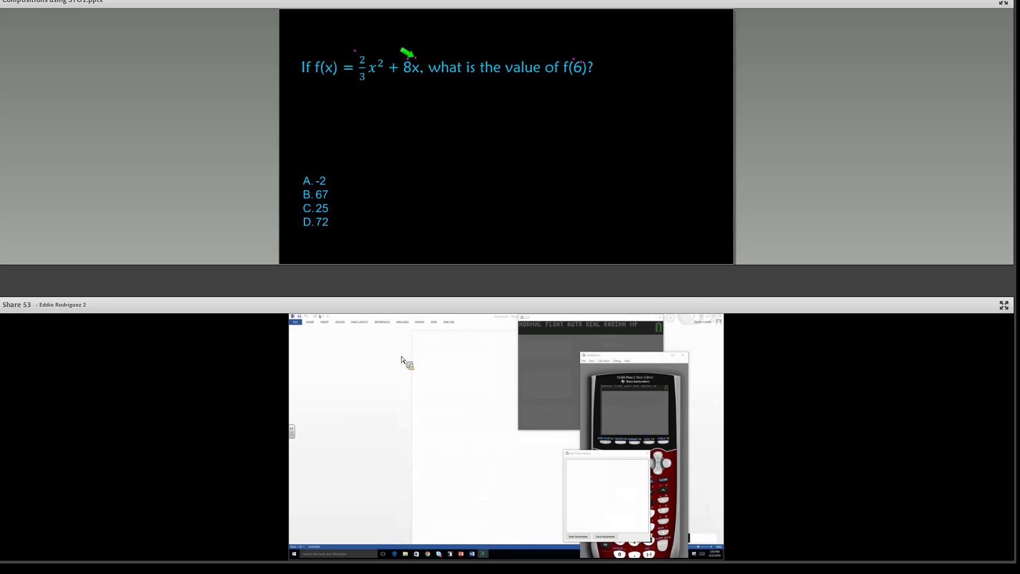
mouse_move(450, 381)
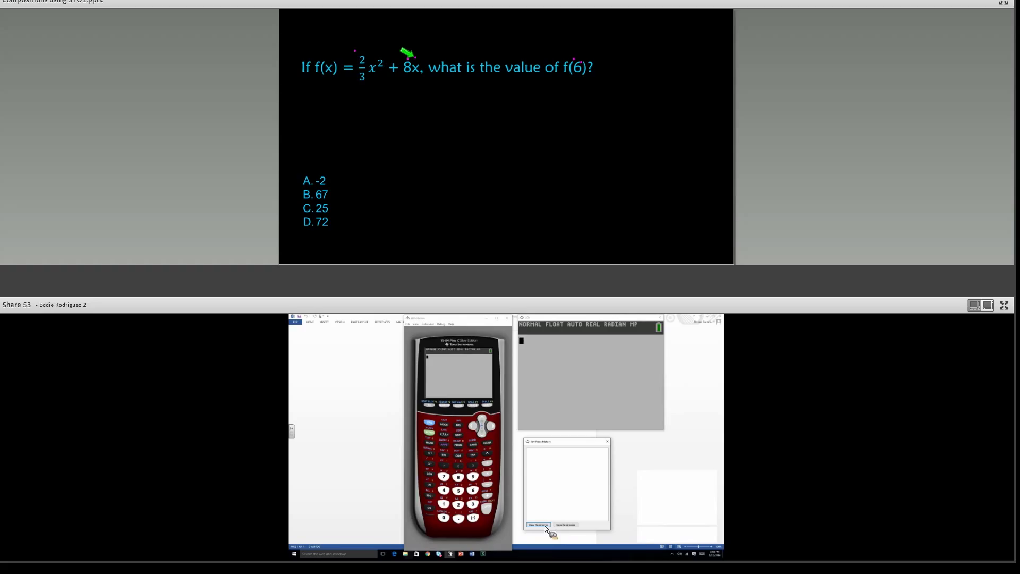
mouse_move(663, 557)
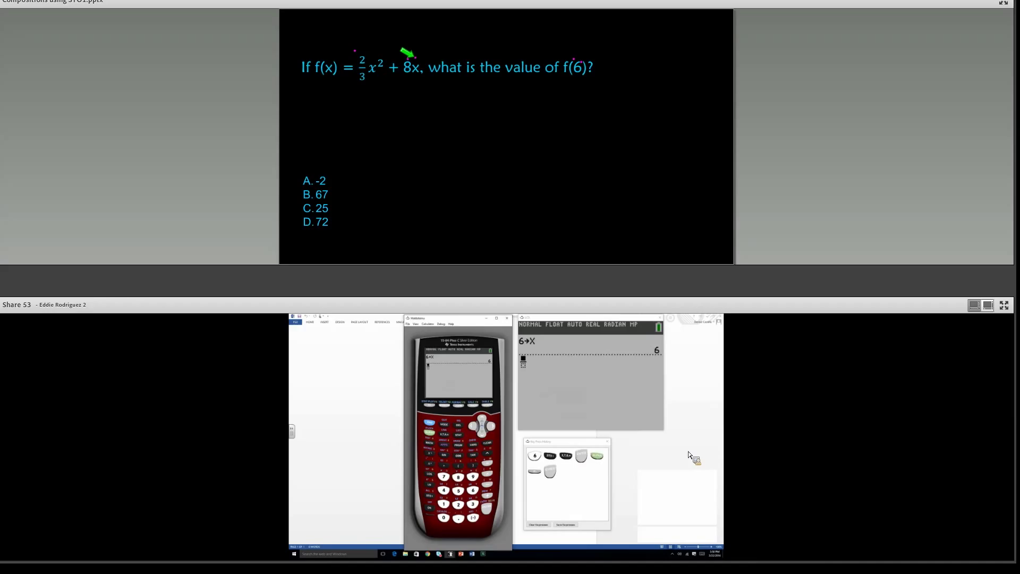
- Enter 2/3X²+8X with the fraction template and evaluate it as 72 with X = 6
left_click(458, 504)
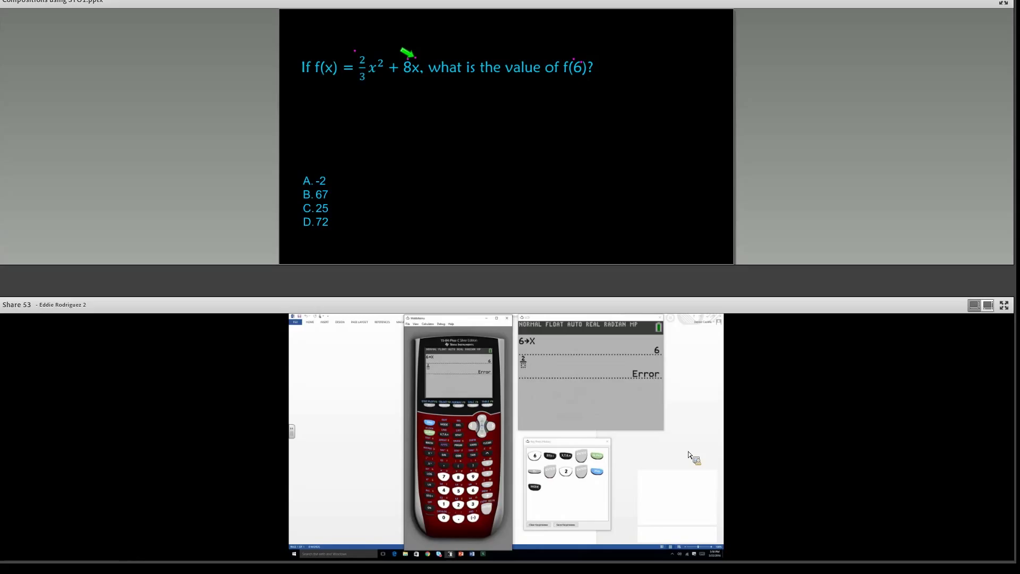
mouse_move(447, 426)
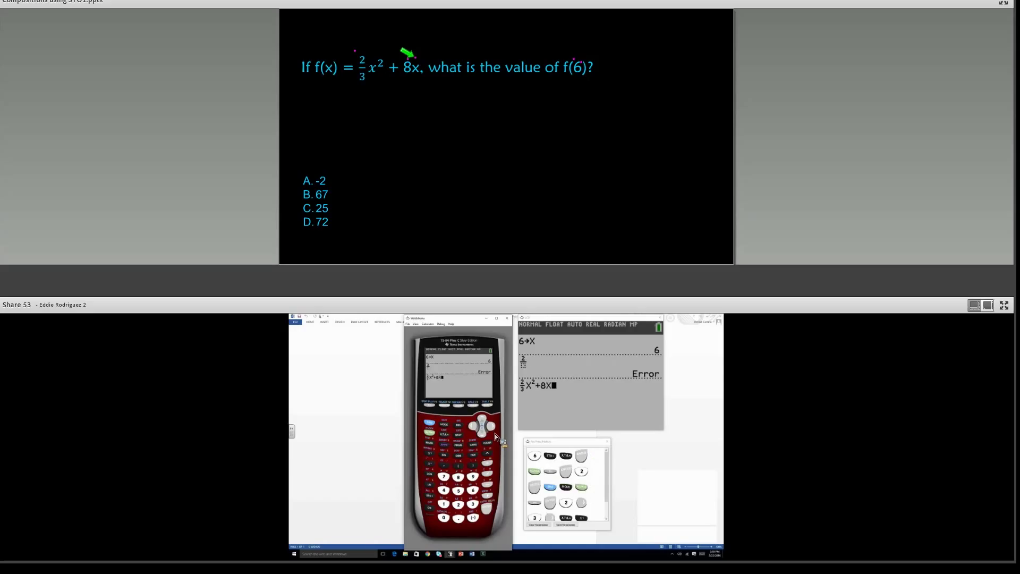
key("enter")
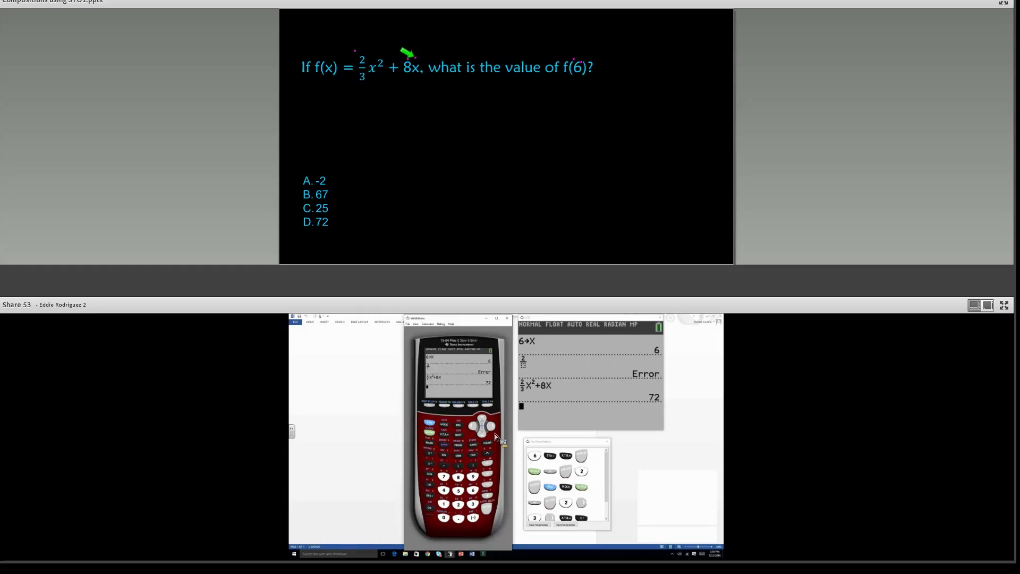